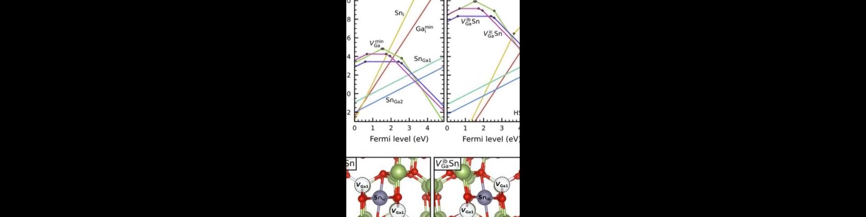
scroll(up, 3)
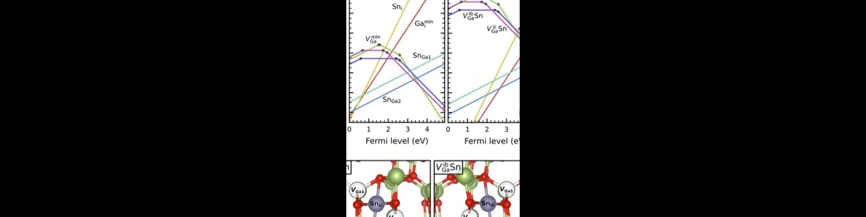
scroll(down, 3)
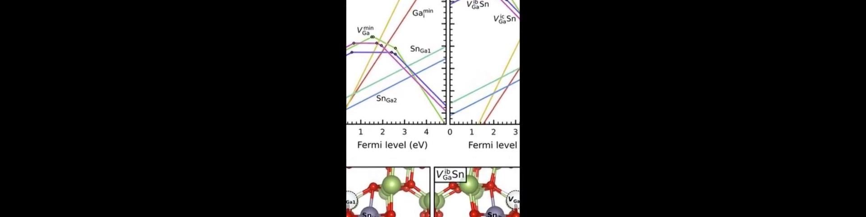
scroll(down, 3)
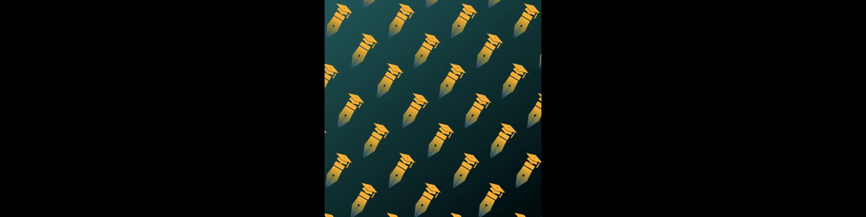
scroll(down, 3)
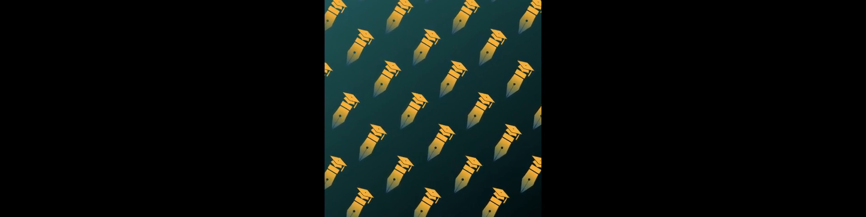